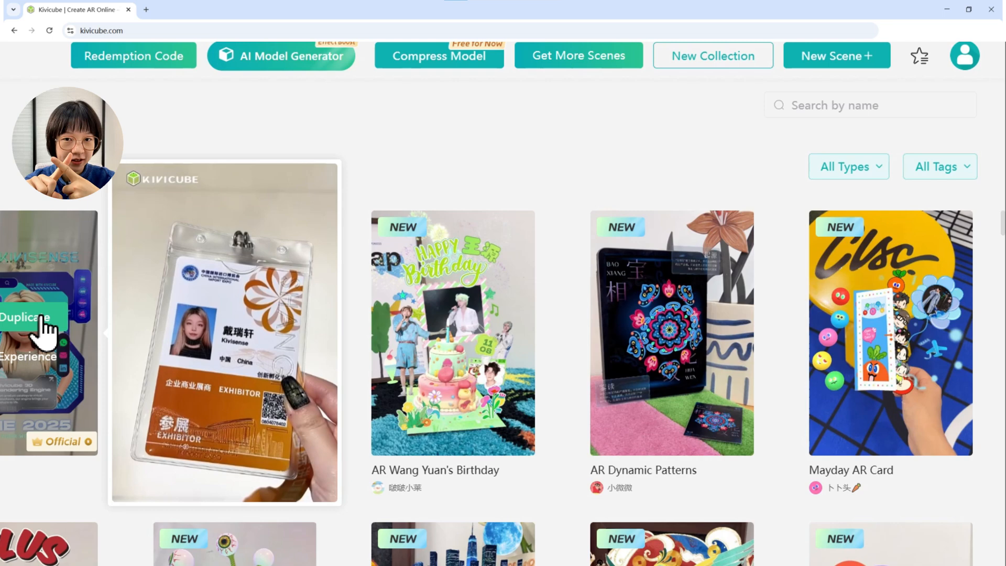
- Filter the template gallery by Digital Art, Education & Training and Seasonal Marketing tags in turn
{"action": "left_click", "coordinate": [938, 165]}
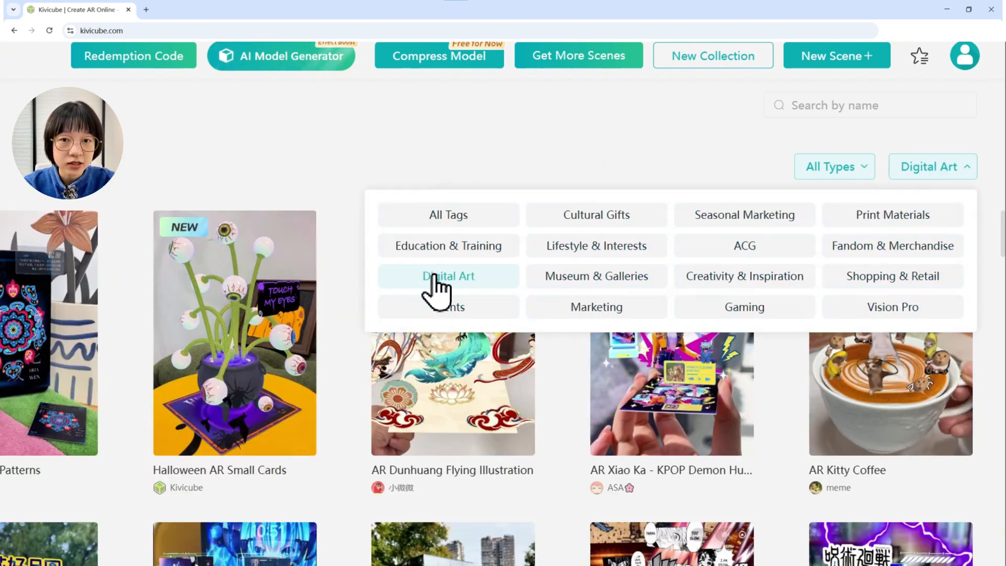
{"action": "left_click", "coordinate": [448, 245]}
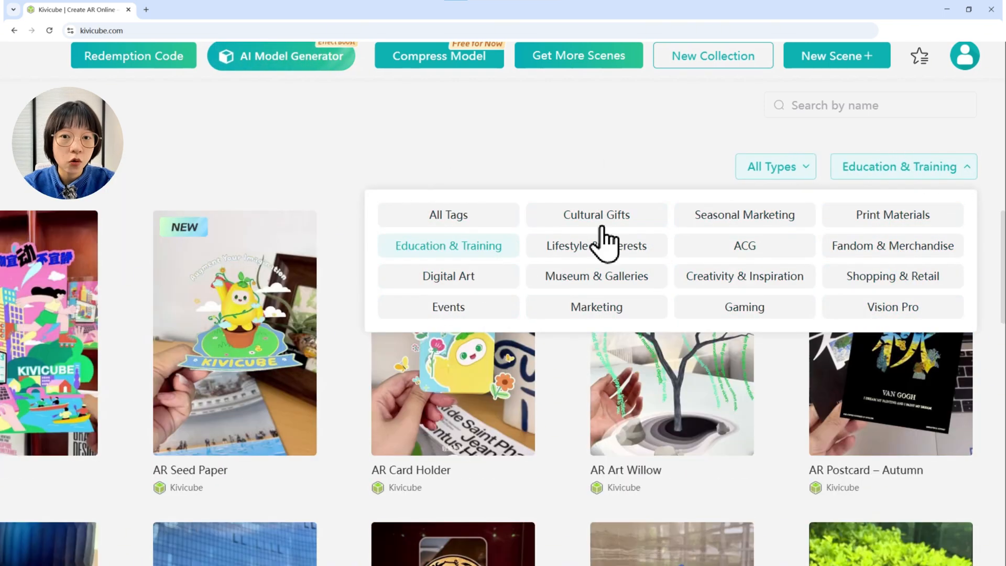
{"action": "left_click", "coordinate": [744, 215]}
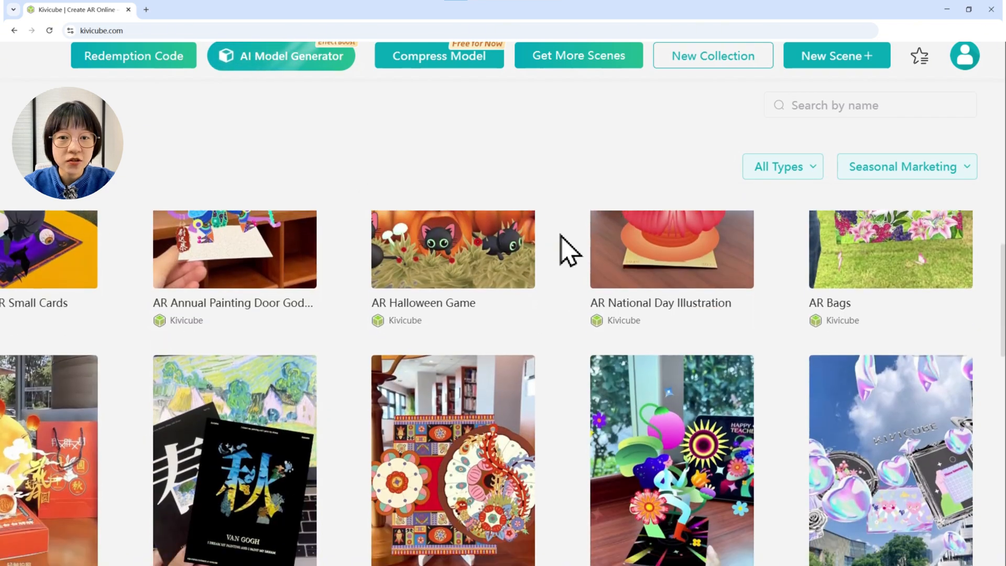
{"action": "scroll", "scroll_direction": "down", "scroll_amount": 3}
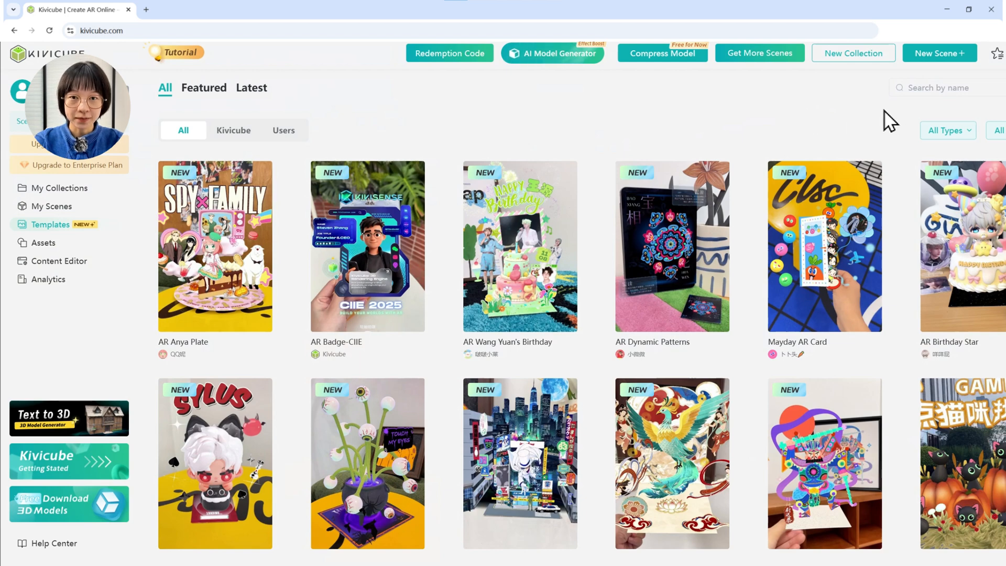
- Create an Image AR scene 'The Crystalbloom' with the flower artwork as its target image
{"action": "left_click", "coordinate": [939, 52]}
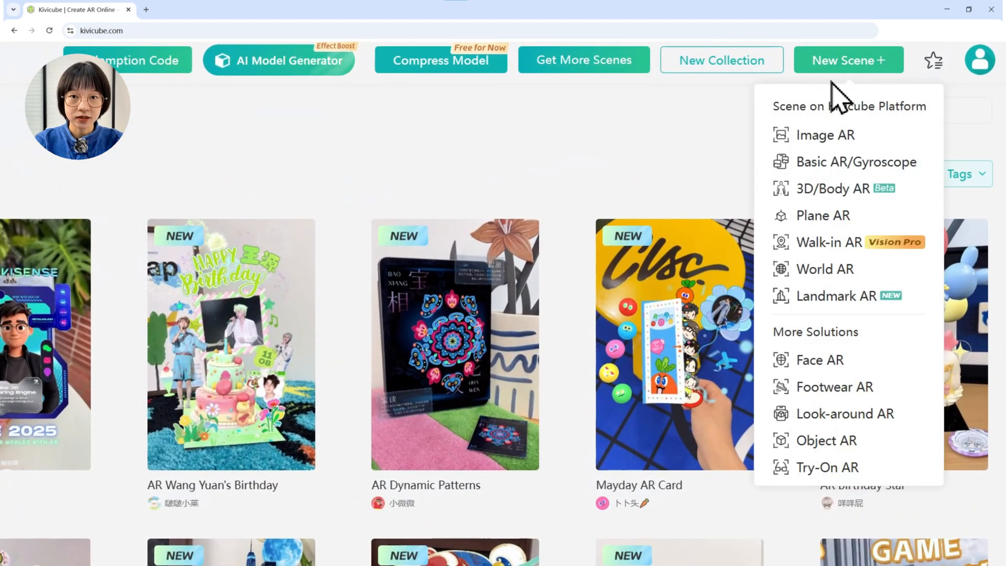
{"action": "mouse_move", "coordinate": [826, 135]}
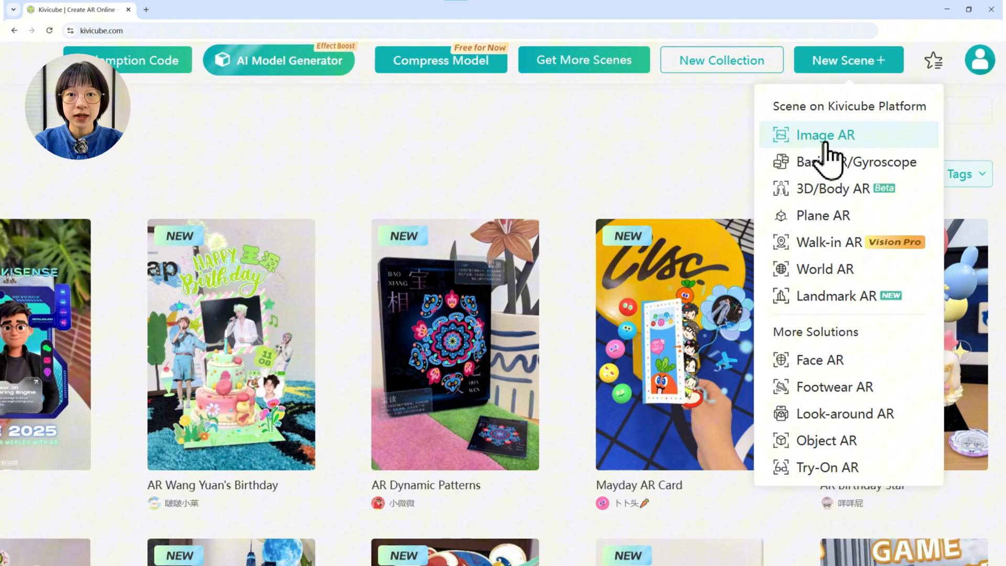
{"action": "left_click", "coordinate": [826, 136]}
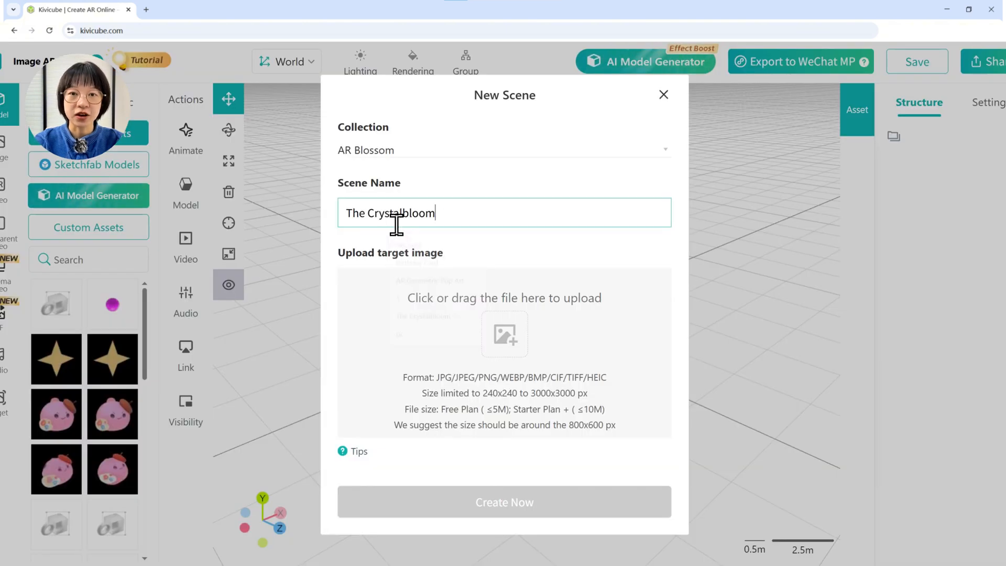
{"action": "left_click", "coordinate": [504, 334]}
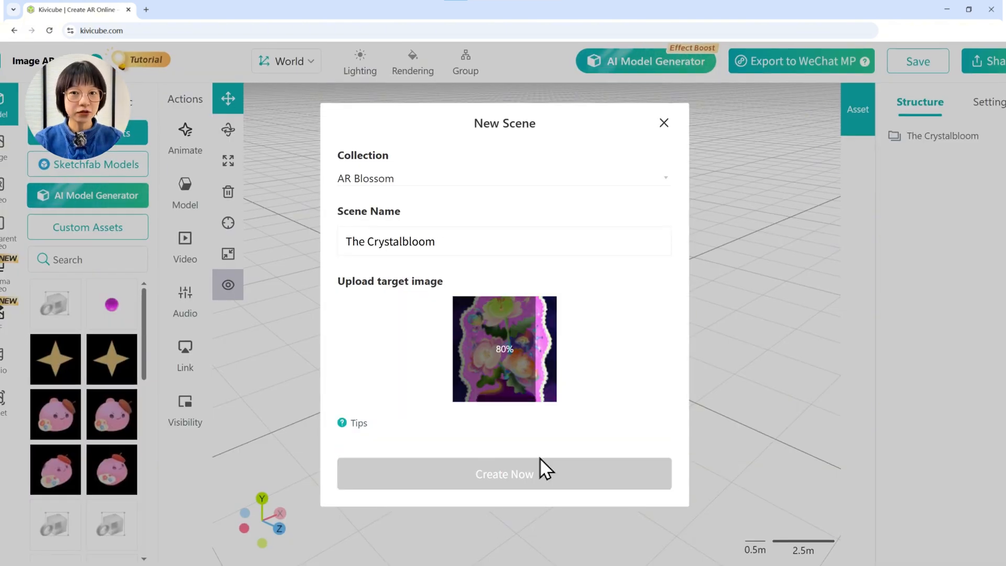
{"action": "left_click", "coordinate": [504, 473]}
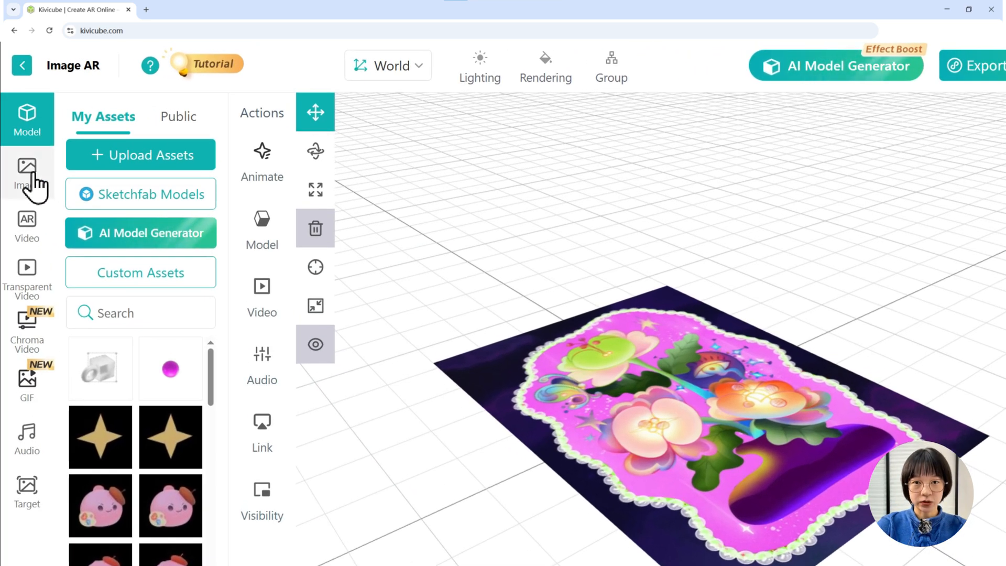
- Upload the flower, leaf and butterfly images into the image asset library
{"action": "left_click", "coordinate": [28, 167]}
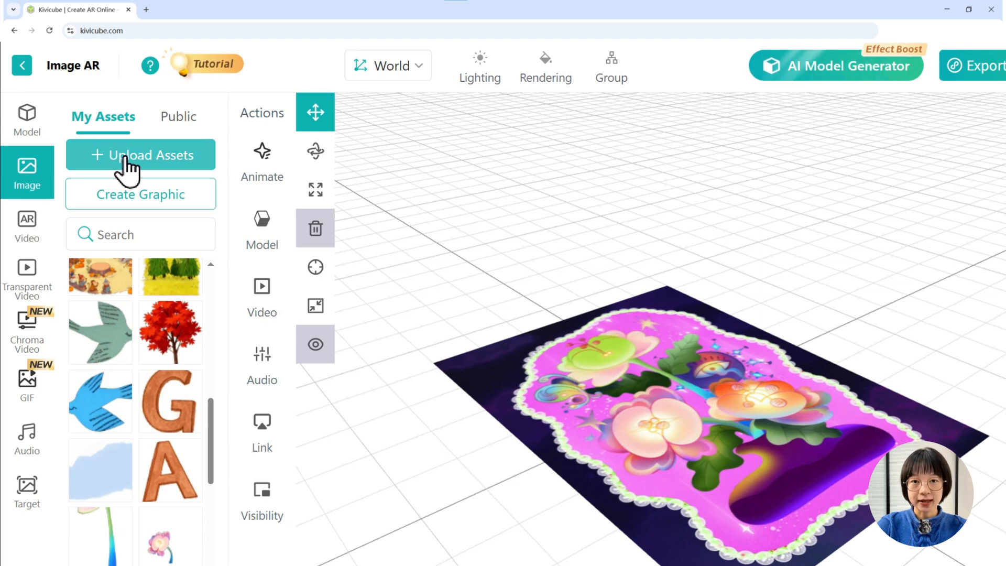
{"action": "left_click", "coordinate": [139, 155]}
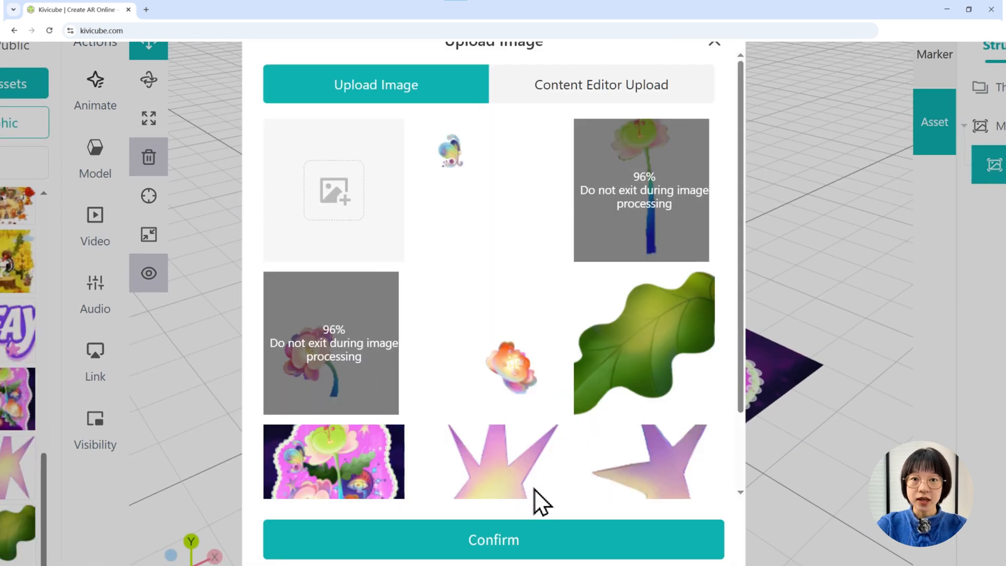
{"action": "left_click", "coordinate": [492, 553]}
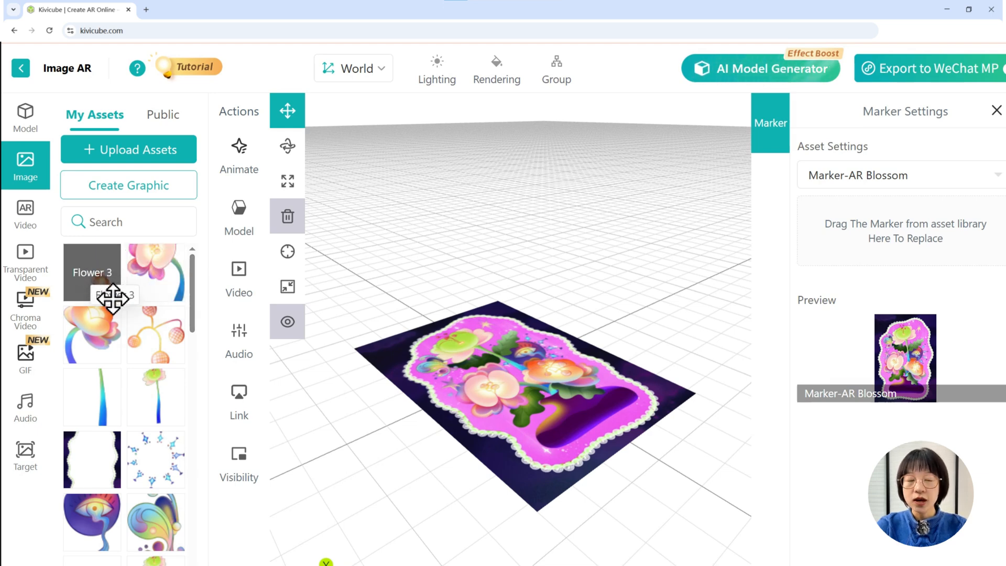
- Bring Flower 3 into the graphic editor and adjust its canvas width
{"action": "left_click", "coordinate": [110, 295]}
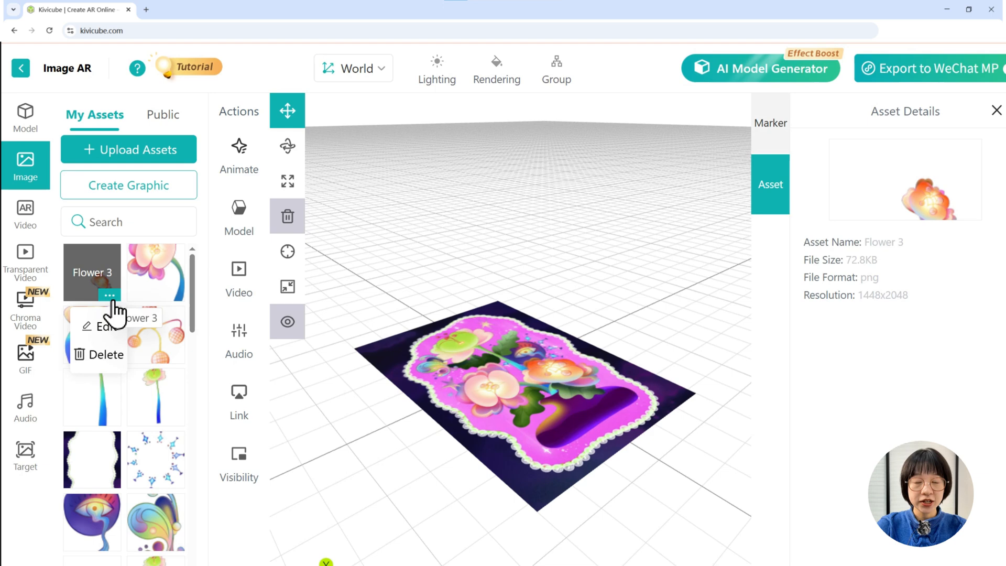
{"action": "left_click", "coordinate": [103, 326]}
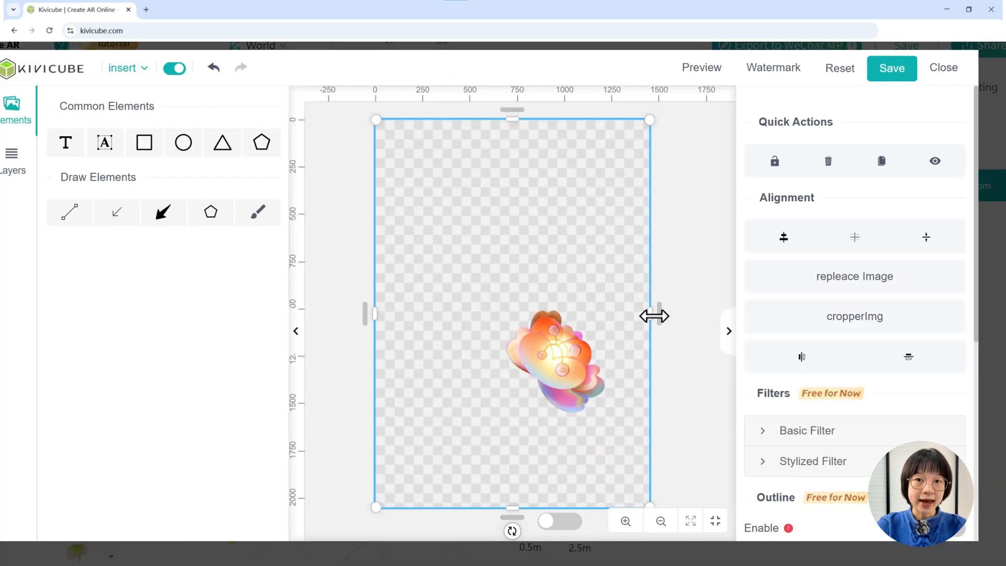
{"action": "left_click_drag", "start_coordinate": [650, 315], "coordinate": [607, 315]}
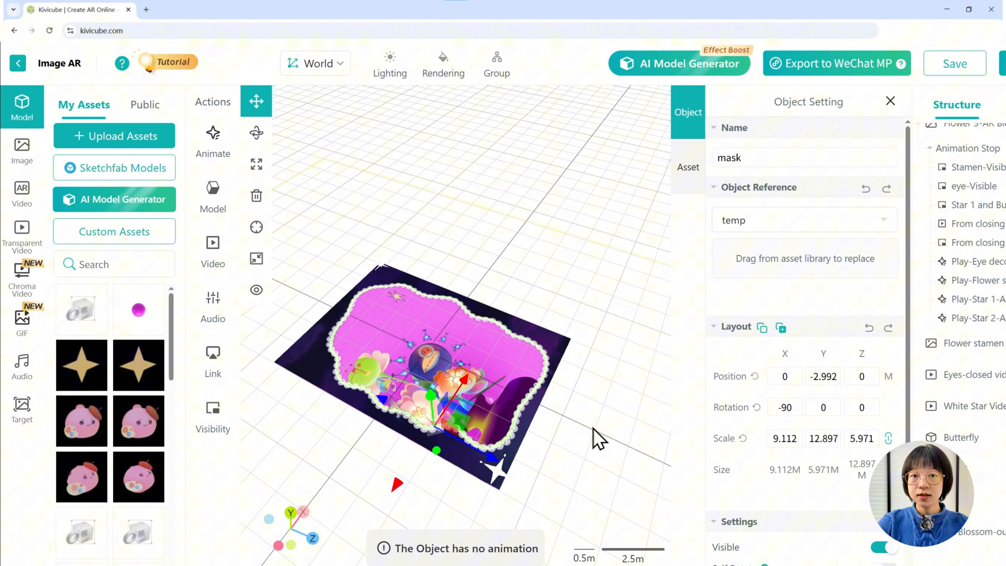
- Inspect the flower assets under the marker, hiding and re-showing the marker image in the canvas
{"action": "left_click_drag", "start_coordinate": [596, 436], "coordinate": [571, 456]}
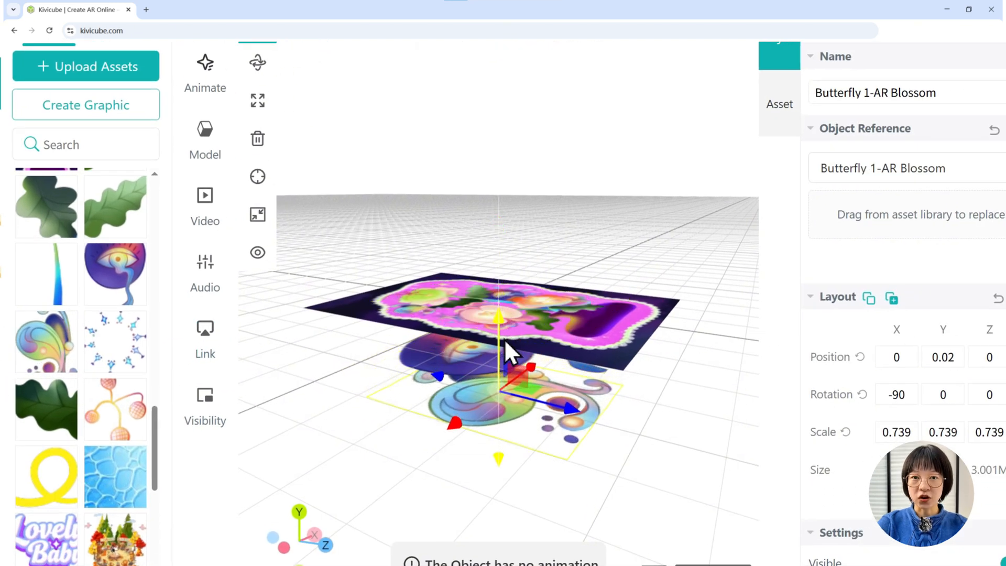
{"action": "left_click", "coordinate": [256, 252]}
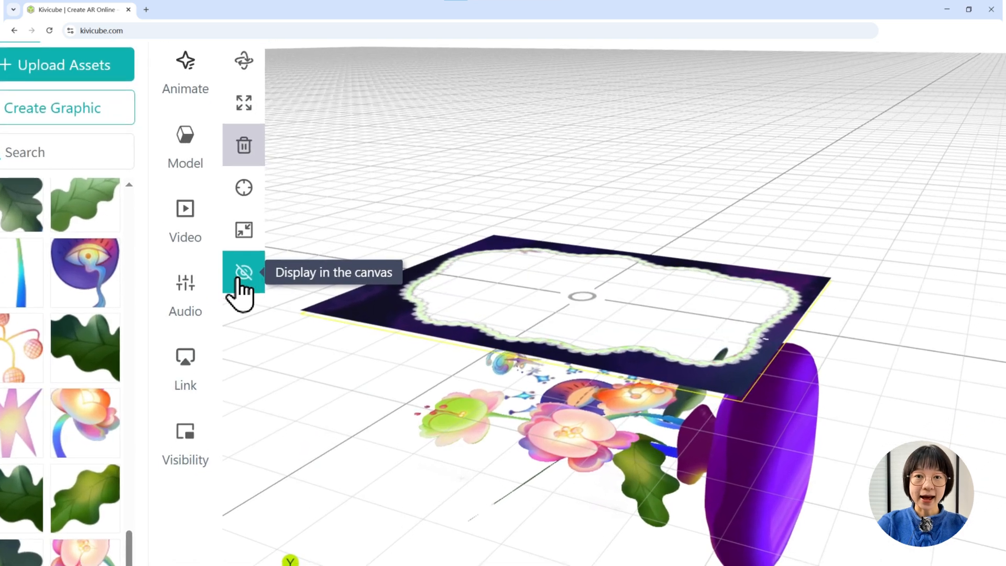
{"action": "left_click", "coordinate": [243, 273]}
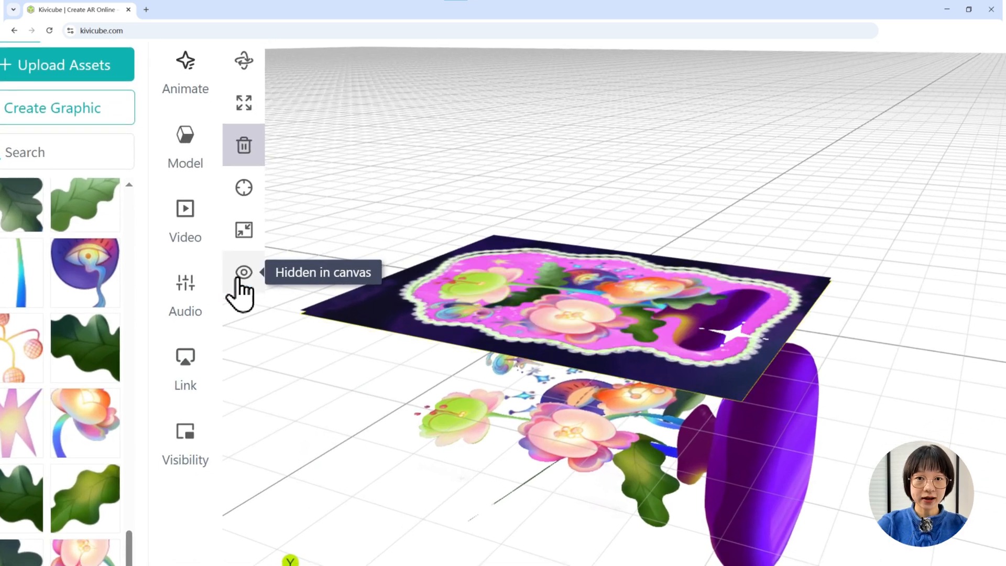
{"action": "left_click", "coordinate": [245, 79]}
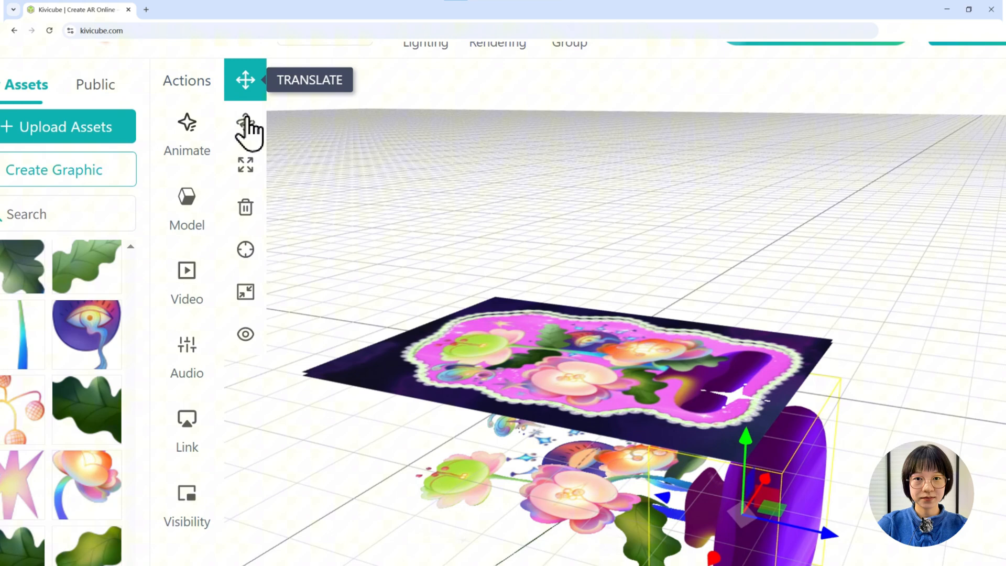
{"action": "mouse_move", "coordinate": [245, 165]}
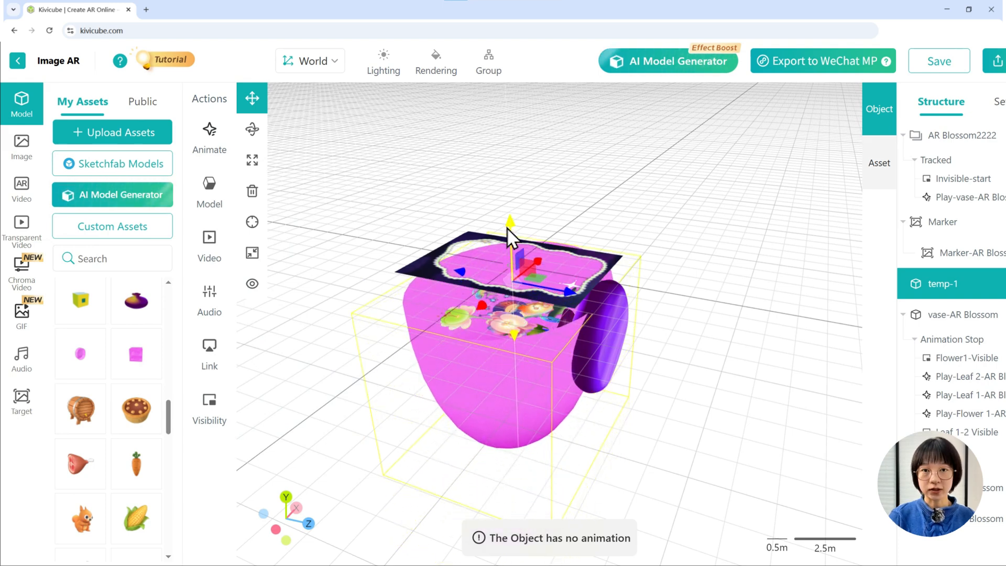
- Review the mask's layout and occlusion settings and select Flower 2 in a top-down view
{"action": "left_click", "coordinate": [252, 160]}
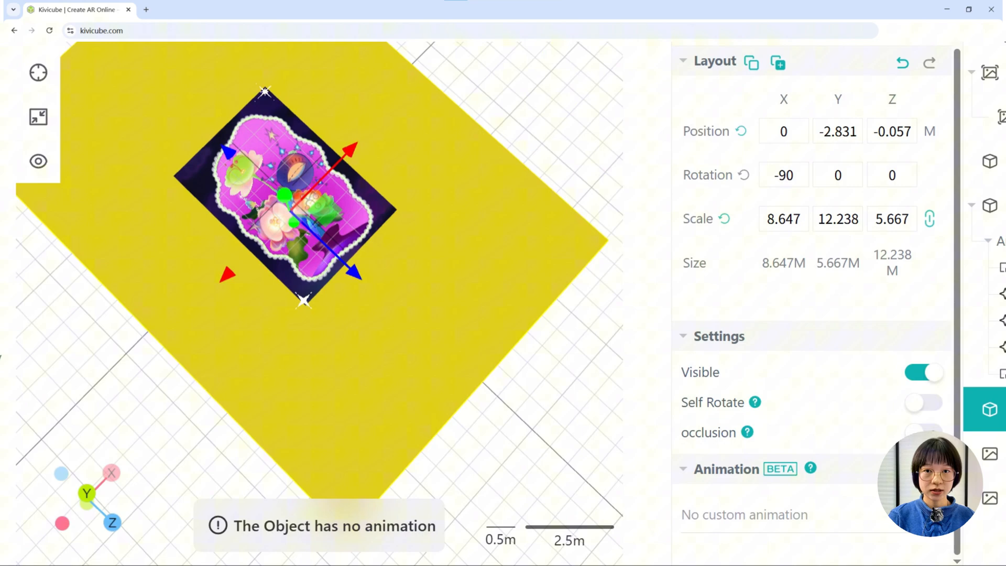
{"action": "left_click", "coordinate": [923, 437]}
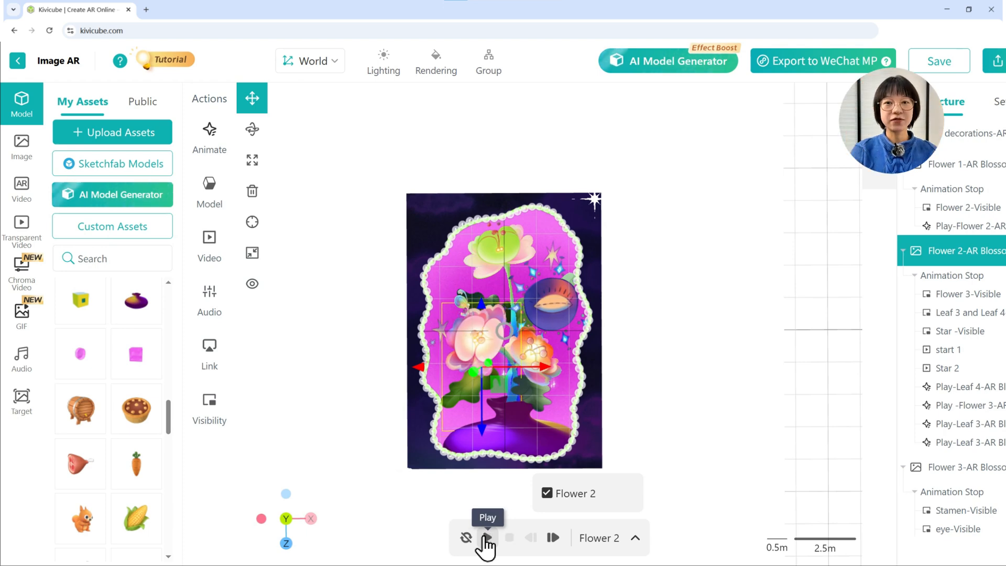
- Preview Flower 2's entrance, then give the vase an Enter animation triggered on Tracked
{"action": "left_click", "coordinate": [959, 295]}
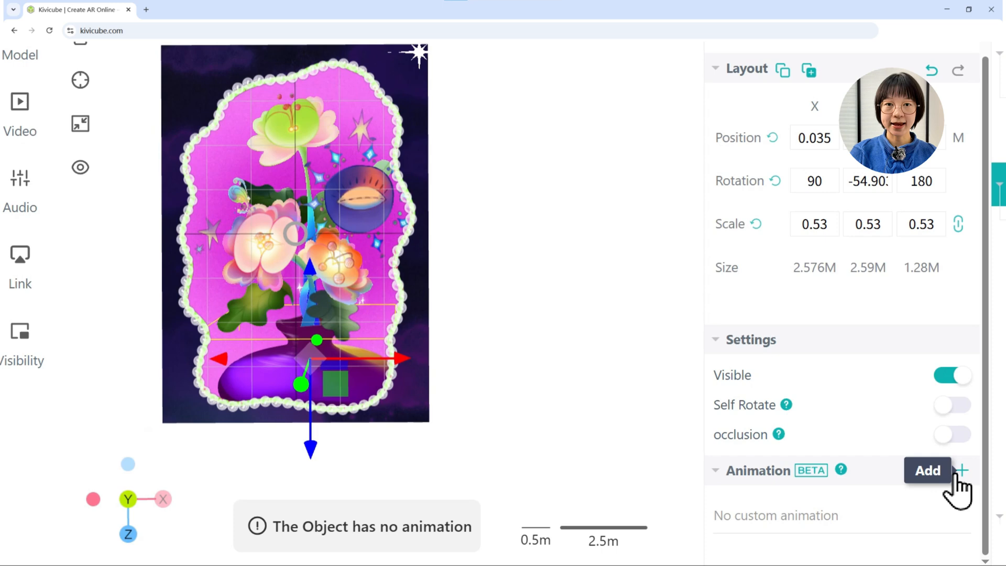
{"action": "left_click", "coordinate": [931, 471]}
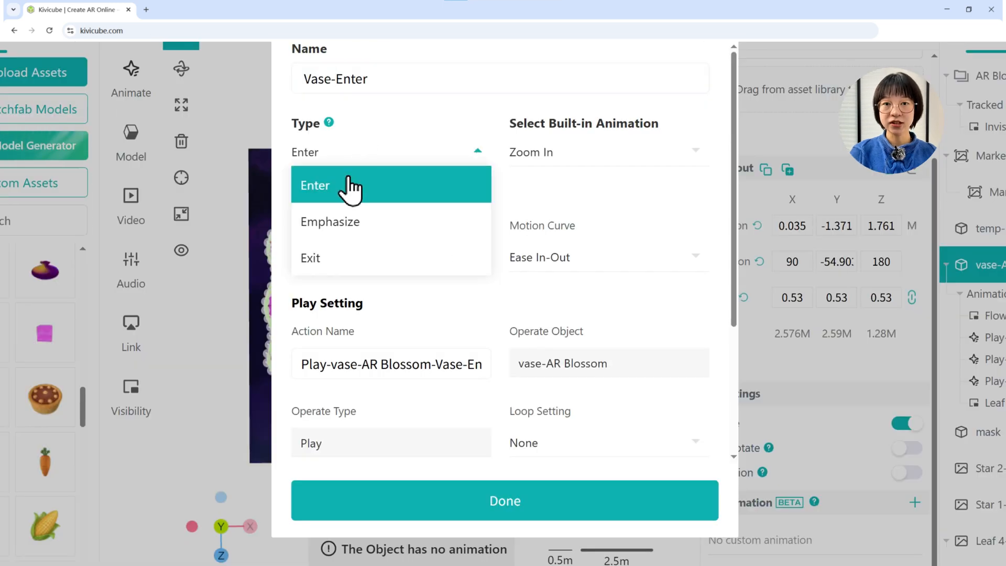
{"action": "left_click", "coordinate": [334, 185]}
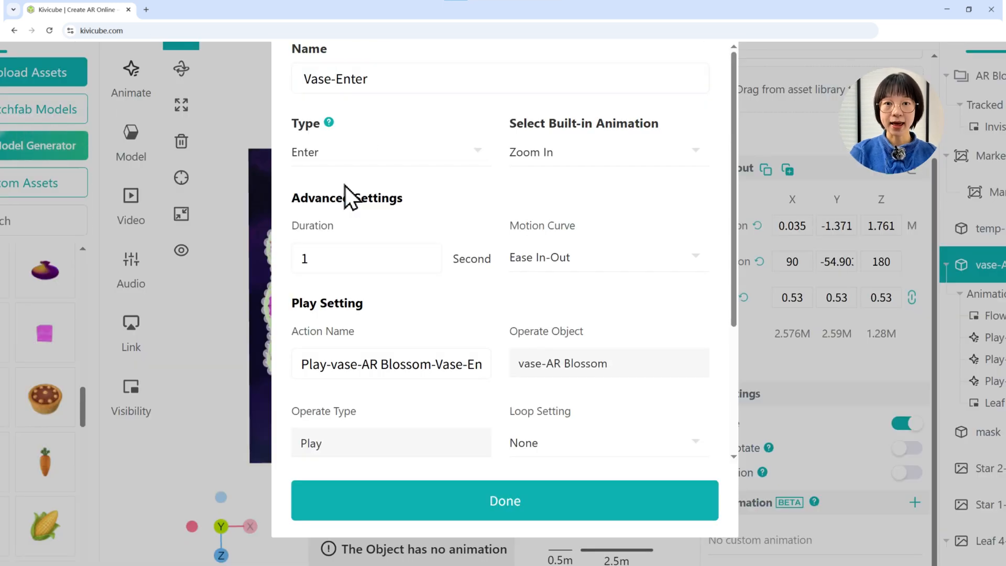
{"action": "left_click", "coordinate": [609, 152]}
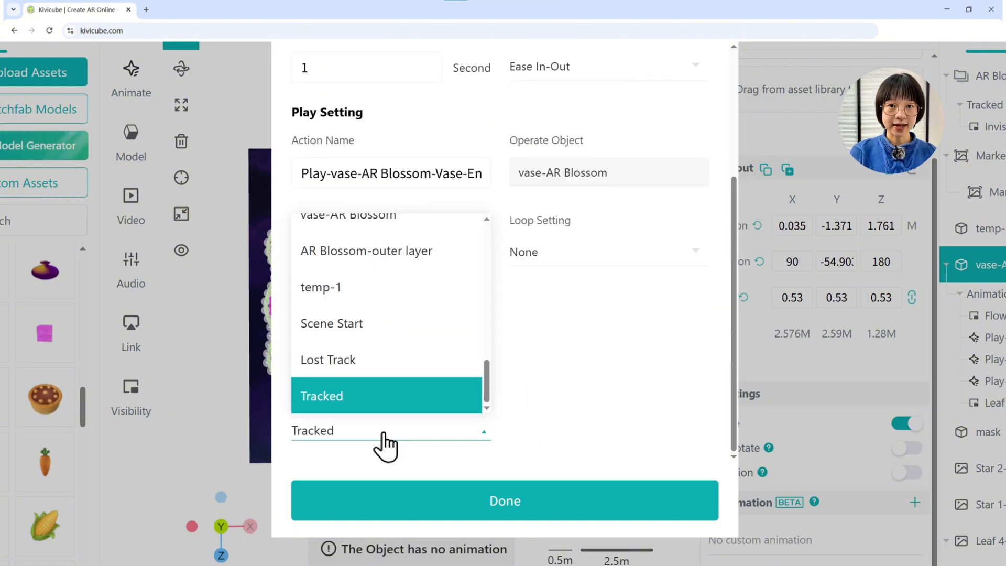
{"action": "mouse_move", "coordinate": [383, 420]}
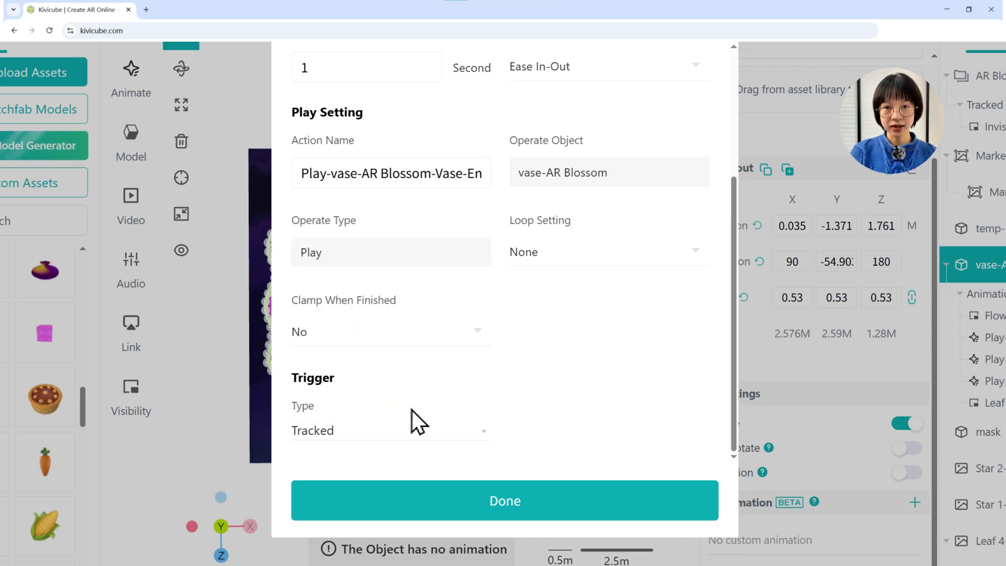
{"action": "left_click", "coordinate": [505, 500]}
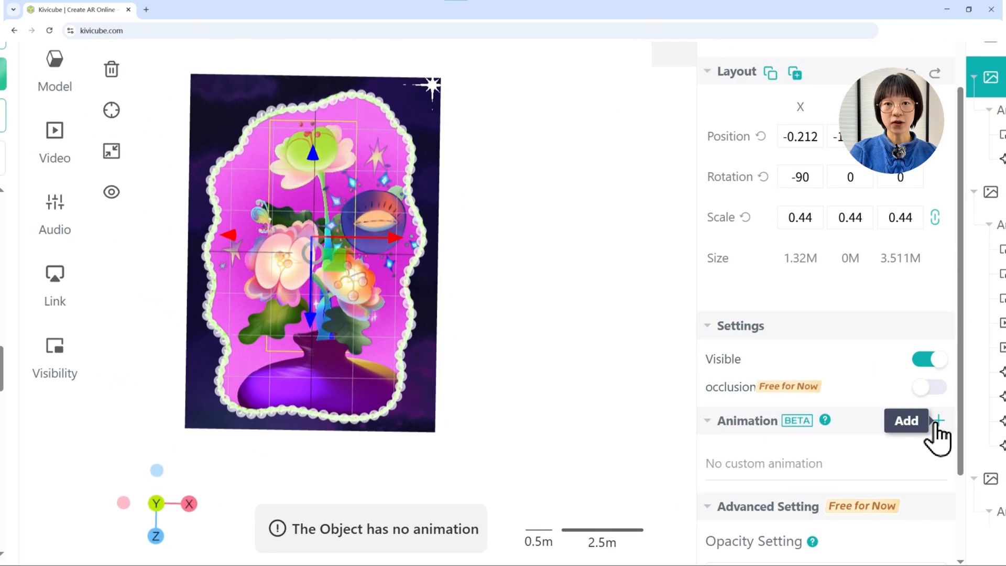
- Chain Flower 1's entrance to the vase's Animation Stop and Flower 2's to Flower 1's Enter animation
{"action": "left_click", "coordinate": [905, 421]}
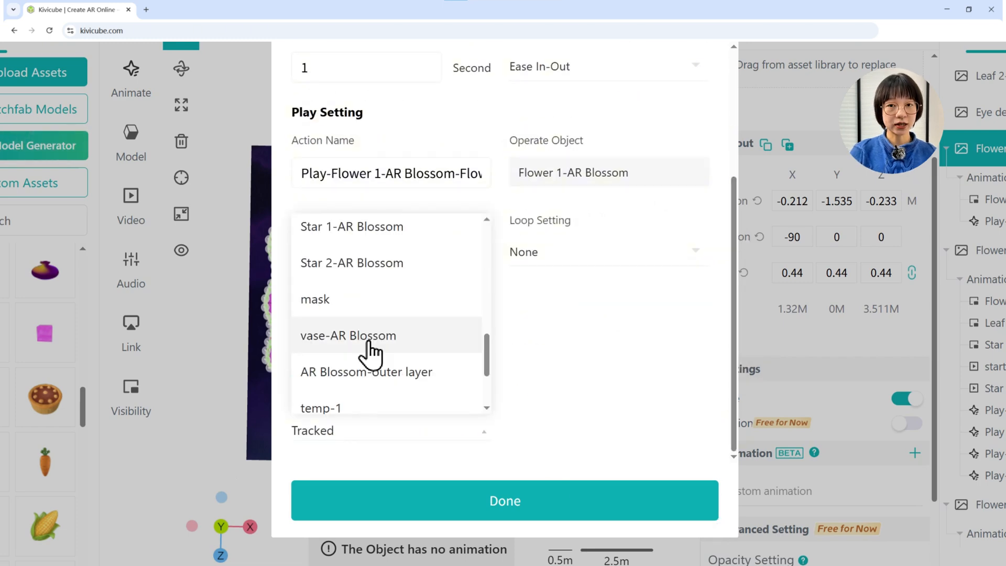
{"action": "left_click", "coordinate": [348, 336]}
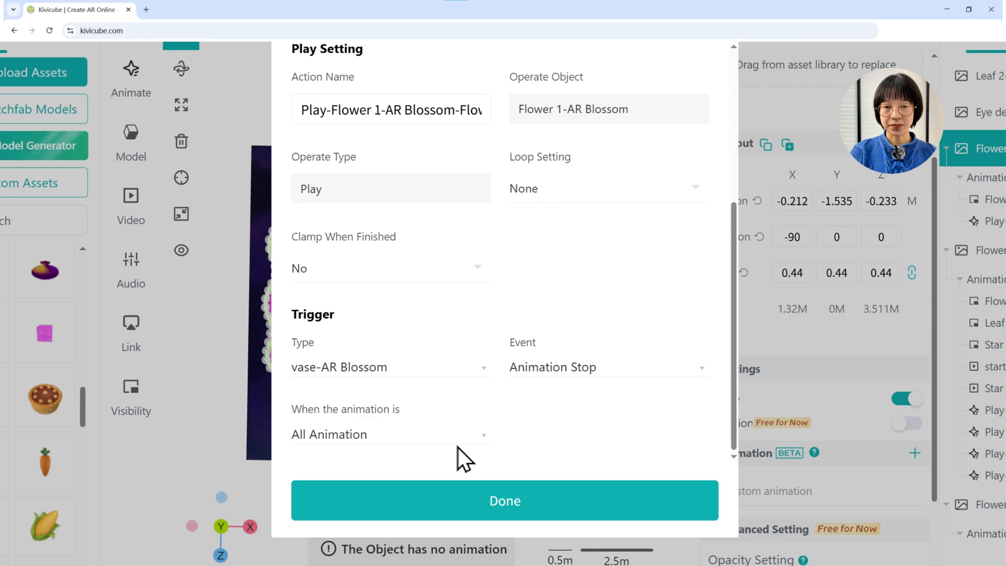
{"action": "left_click", "coordinate": [505, 500]}
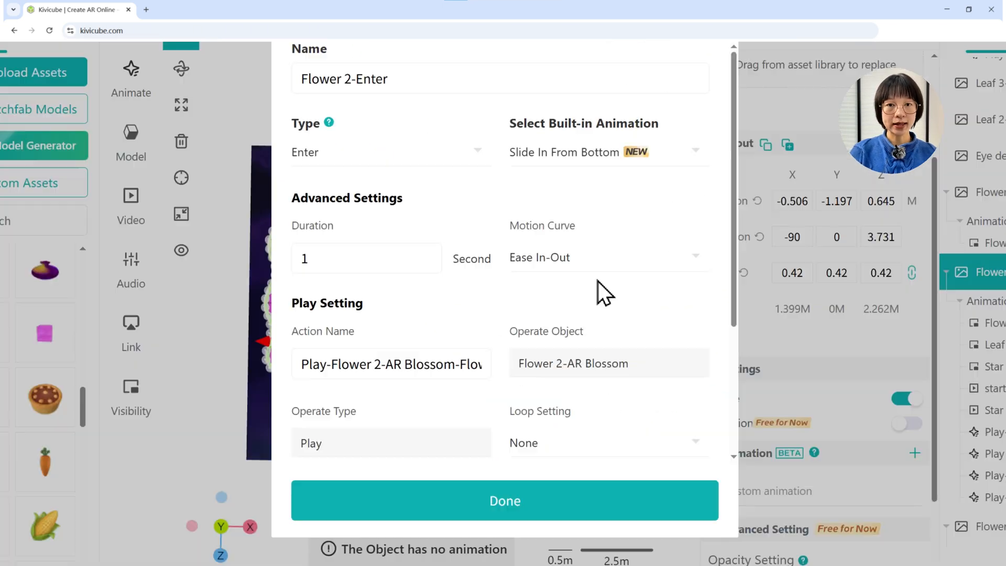
{"action": "scroll", "scroll_direction": "down", "scroll_amount": 3}
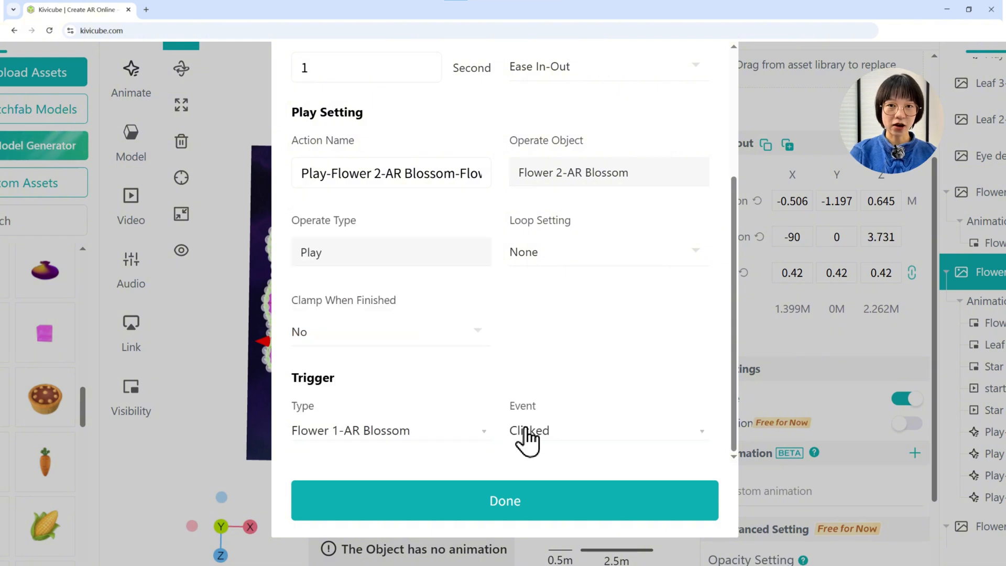
{"action": "left_click", "coordinate": [389, 429]}
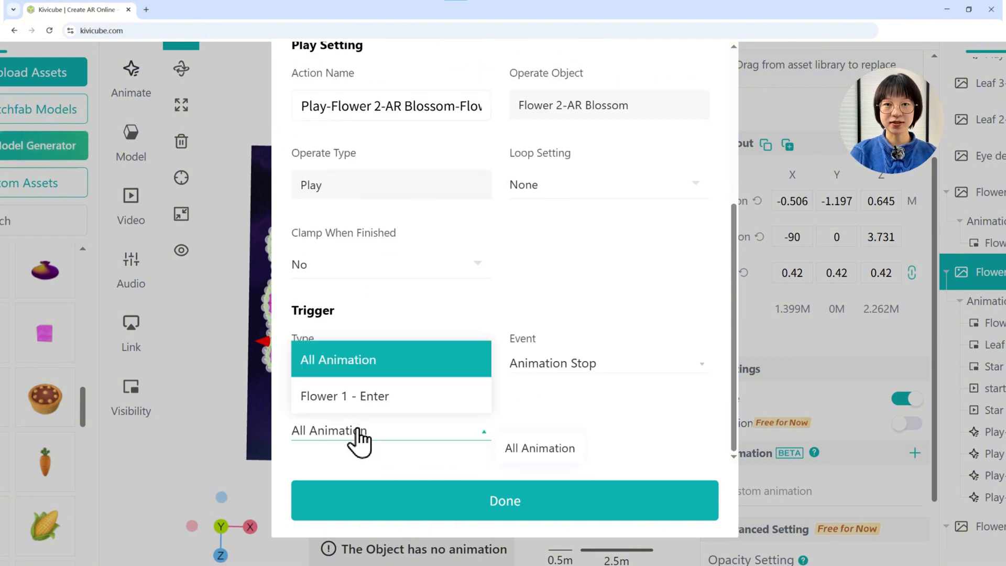
{"action": "left_click", "coordinate": [504, 501]}
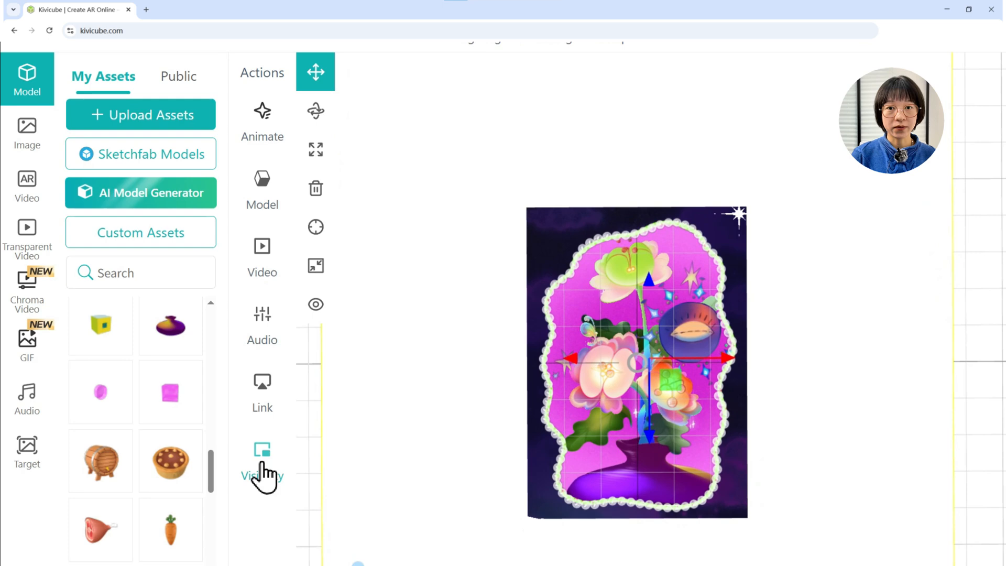
- Set the stars and leaves Invisible initially, then reveal Flower 1 and Flower 2 as preceding animations stop
{"action": "left_click", "coordinate": [262, 449]}
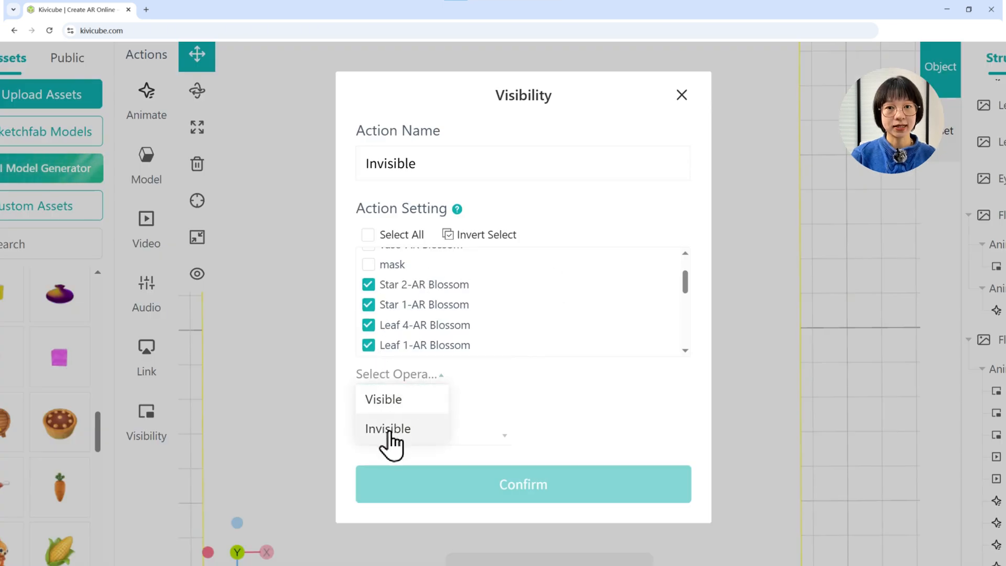
{"action": "left_click", "coordinate": [387, 428]}
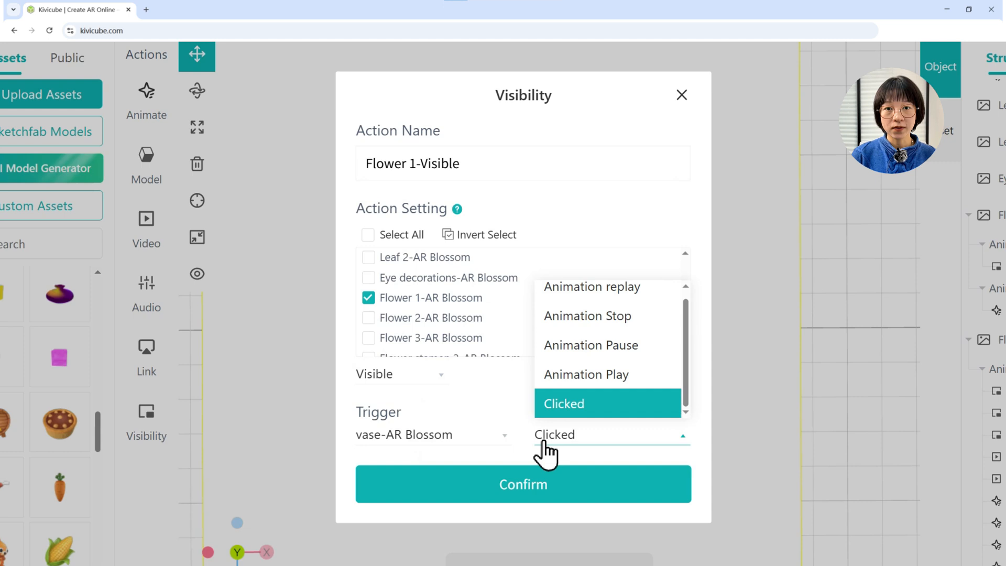
{"action": "left_click", "coordinate": [587, 315]}
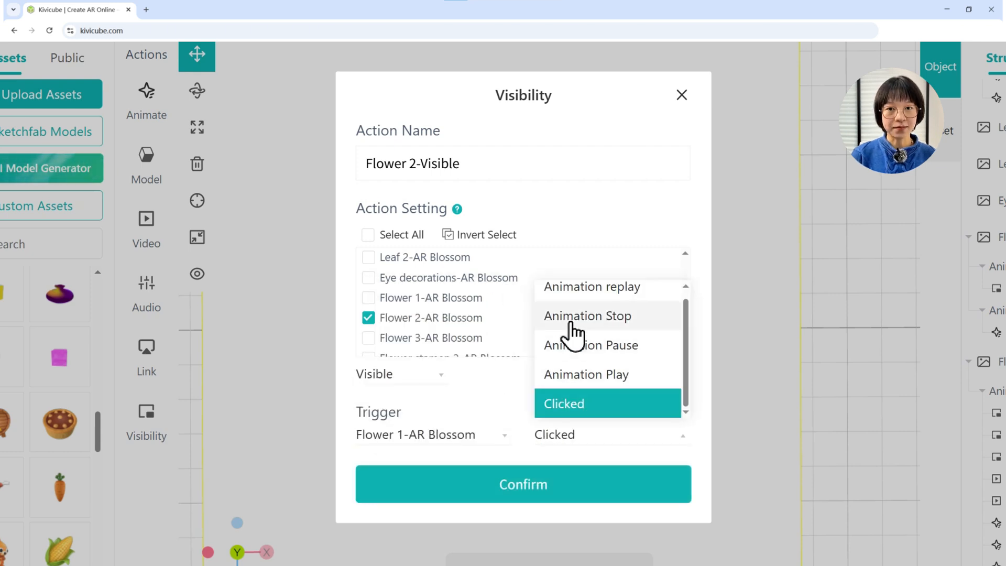
{"action": "left_click", "coordinate": [586, 316]}
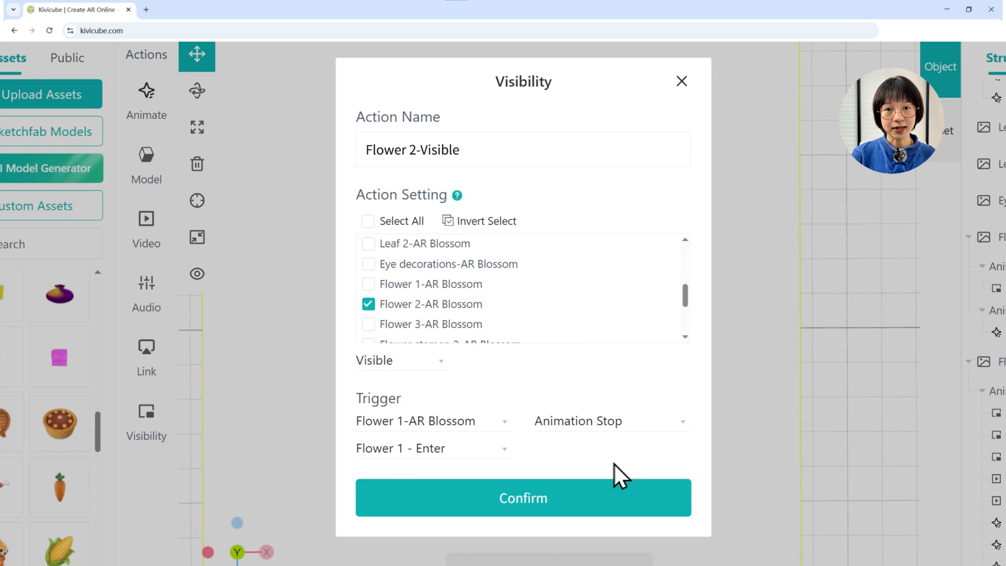
{"action": "mouse_move", "coordinate": [639, 484]}
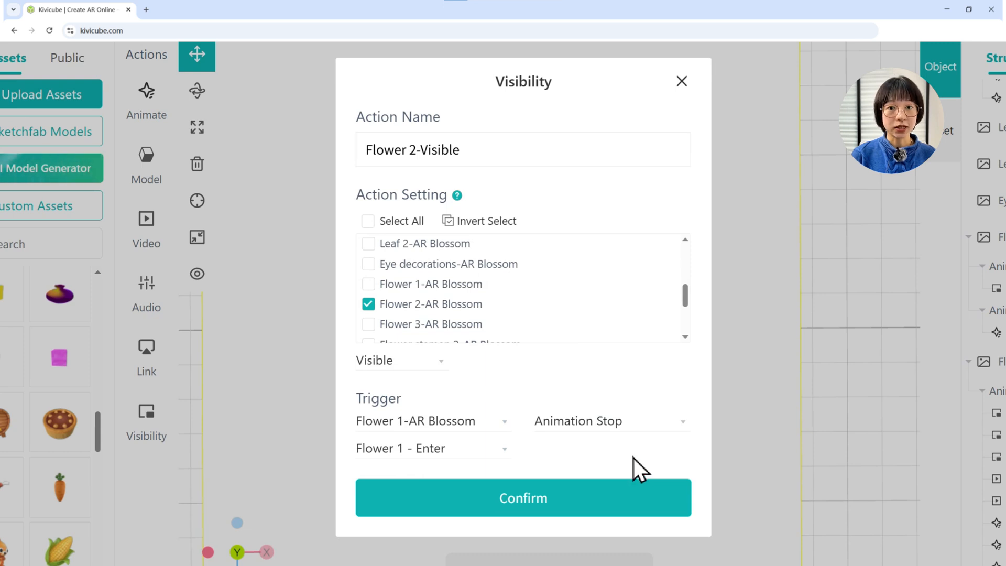
{"action": "left_click", "coordinate": [523, 498]}
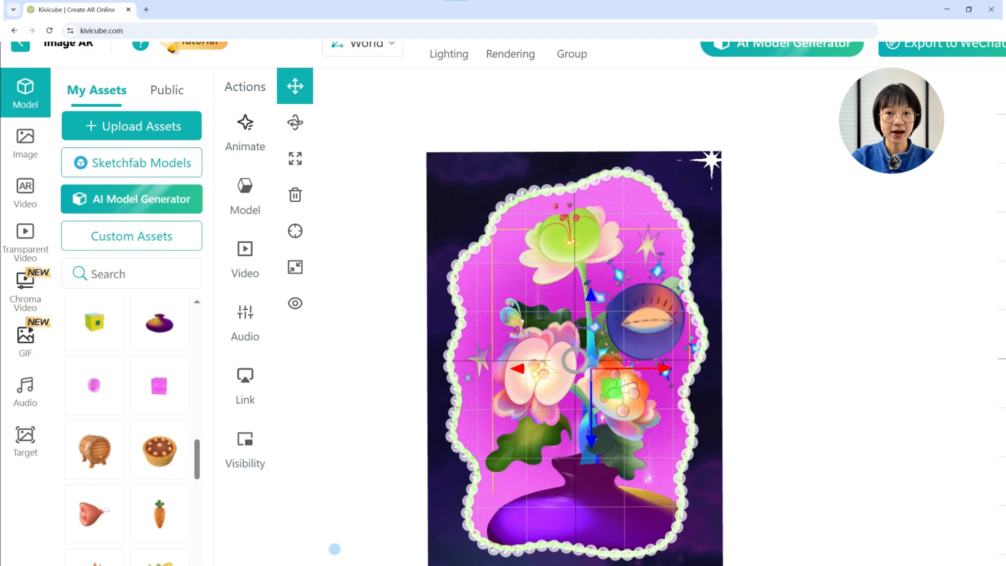
- Add a video action playing the Star video on Loop when Tracked
{"action": "left_click", "coordinate": [245, 249]}
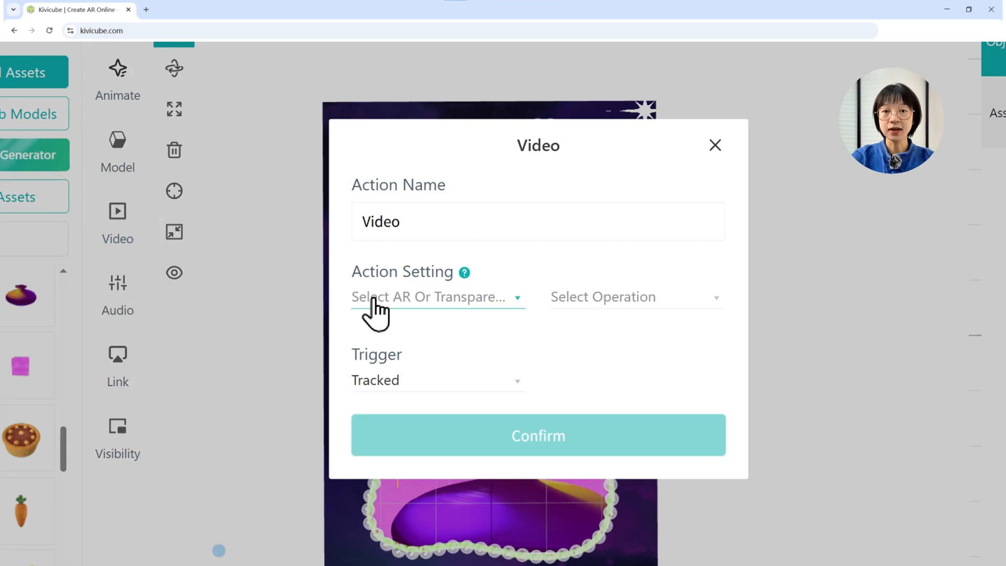
{"action": "left_click", "coordinate": [436, 297]}
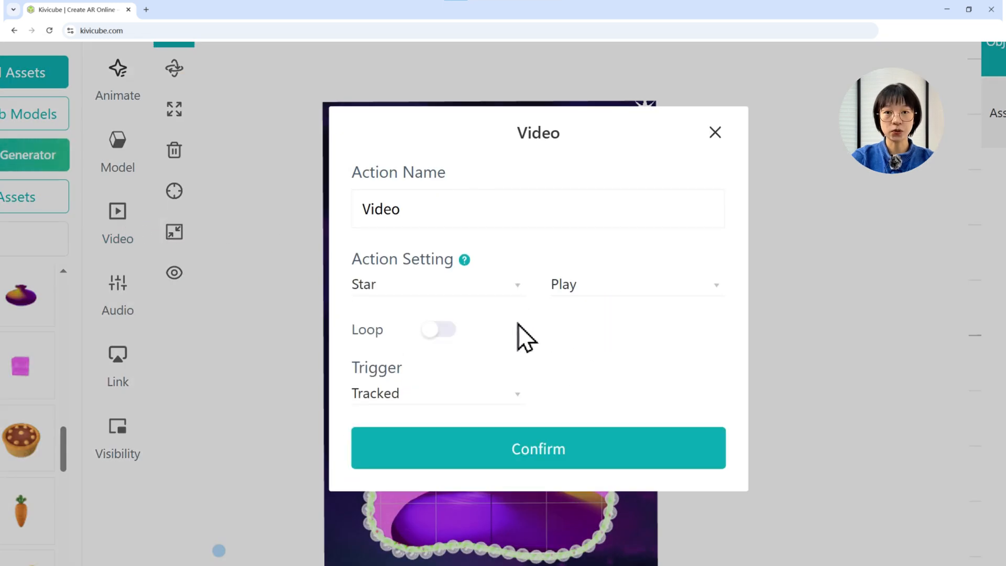
{"action": "left_click", "coordinate": [438, 329]}
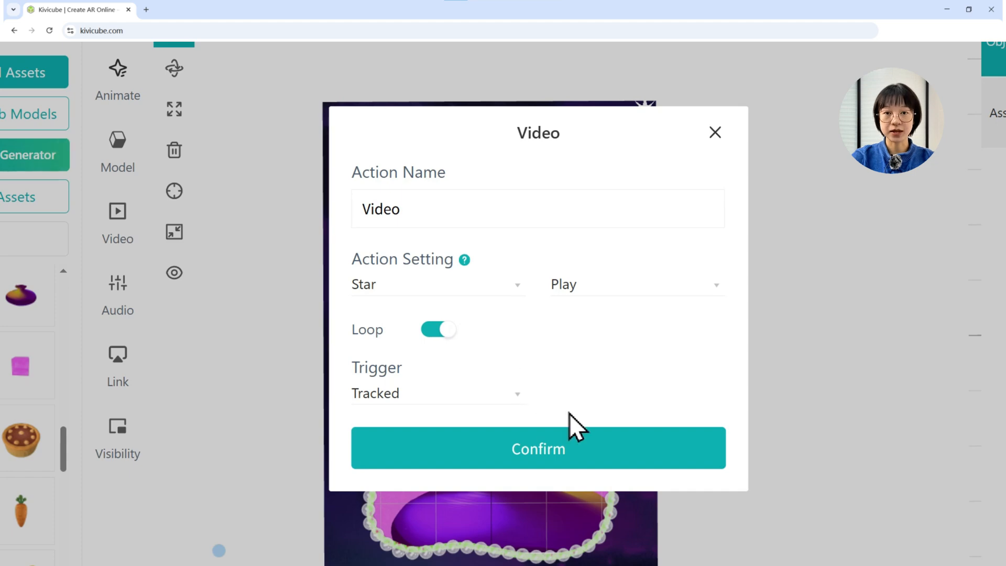
{"action": "left_click", "coordinate": [538, 449]}
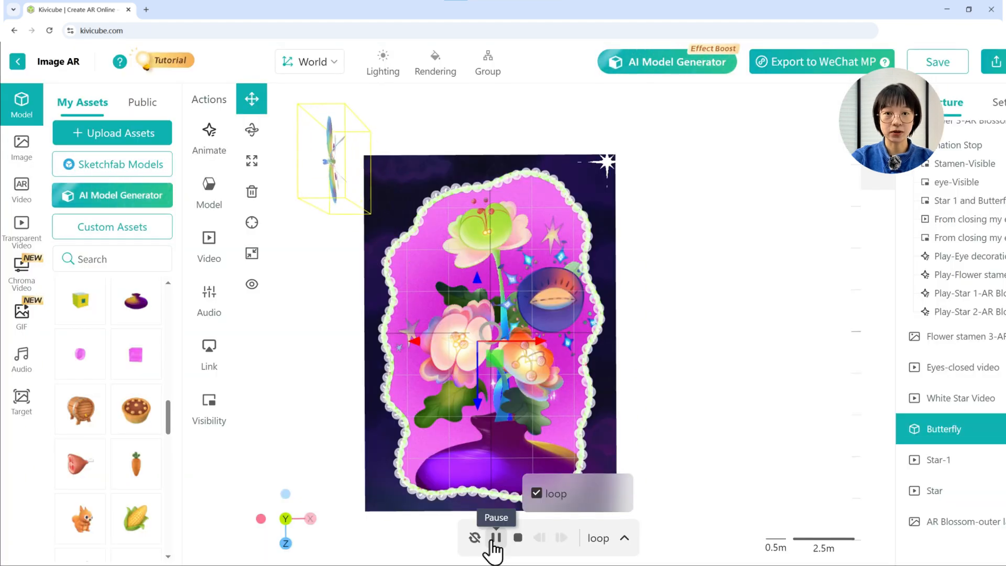